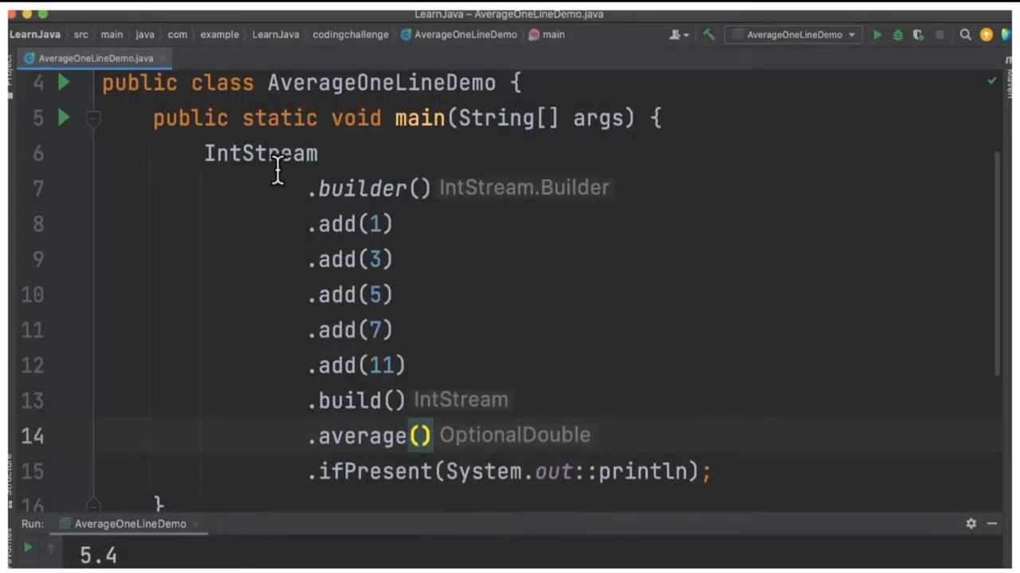
Inspect average() in IntPipeline.java and IntStream.java, then return to AverageOneLineDemo.java
{"action": "double_click", "coordinate": [261, 153]}
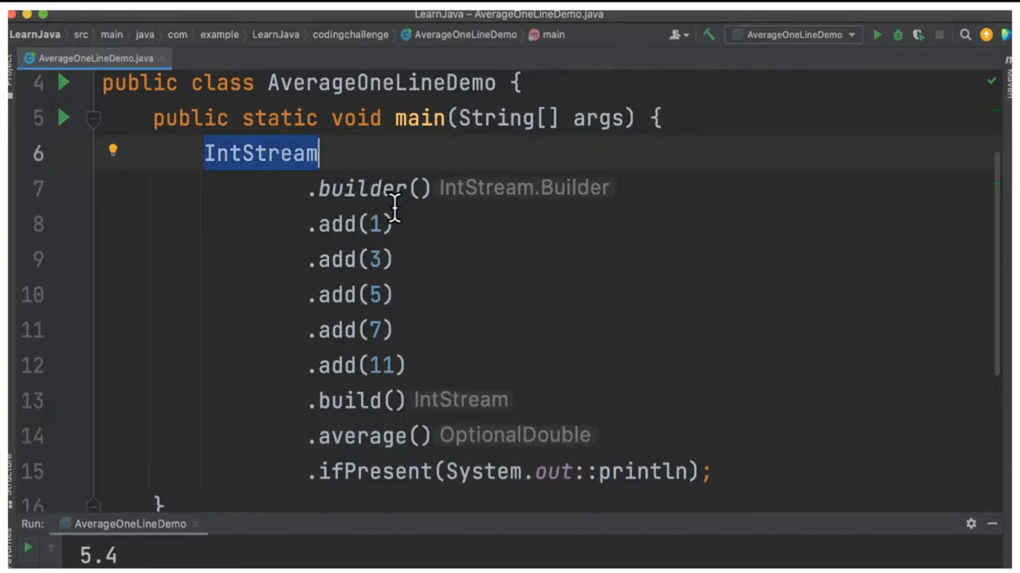
{"action": "mouse_move", "coordinate": [387, 199]}
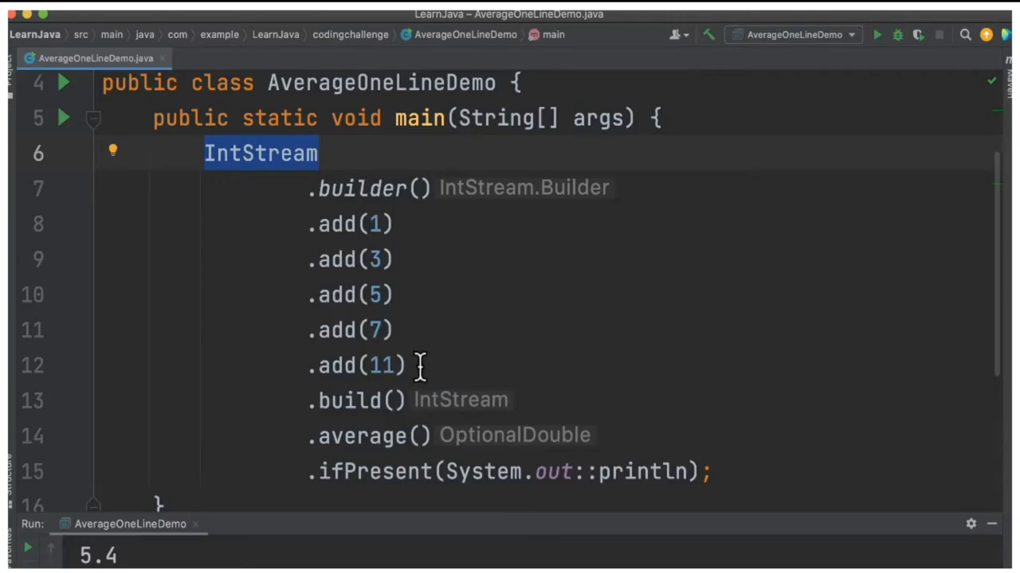
{"action": "mouse_move", "coordinate": [271, 403]}
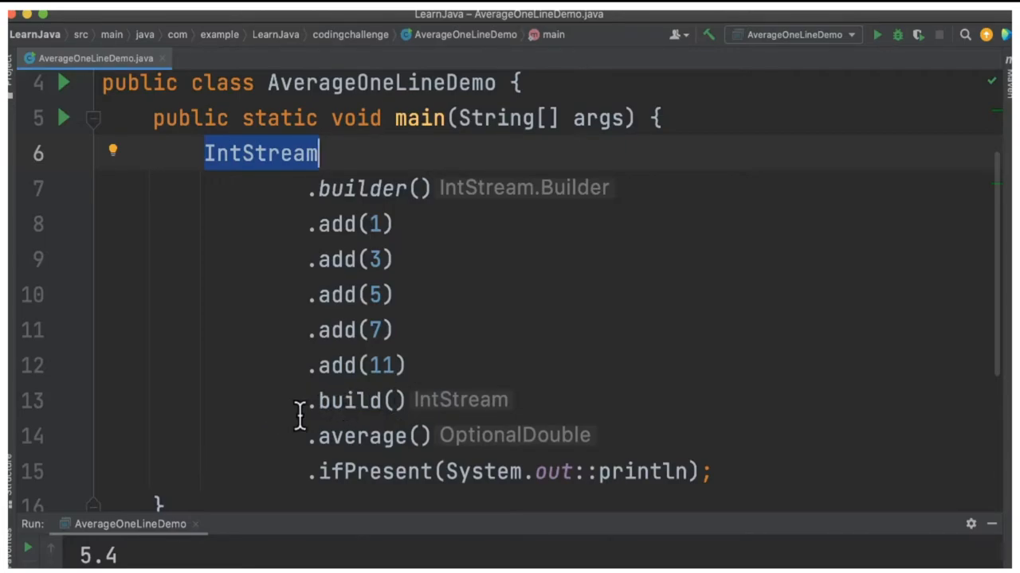
{"action": "double_click", "coordinate": [361, 435]}
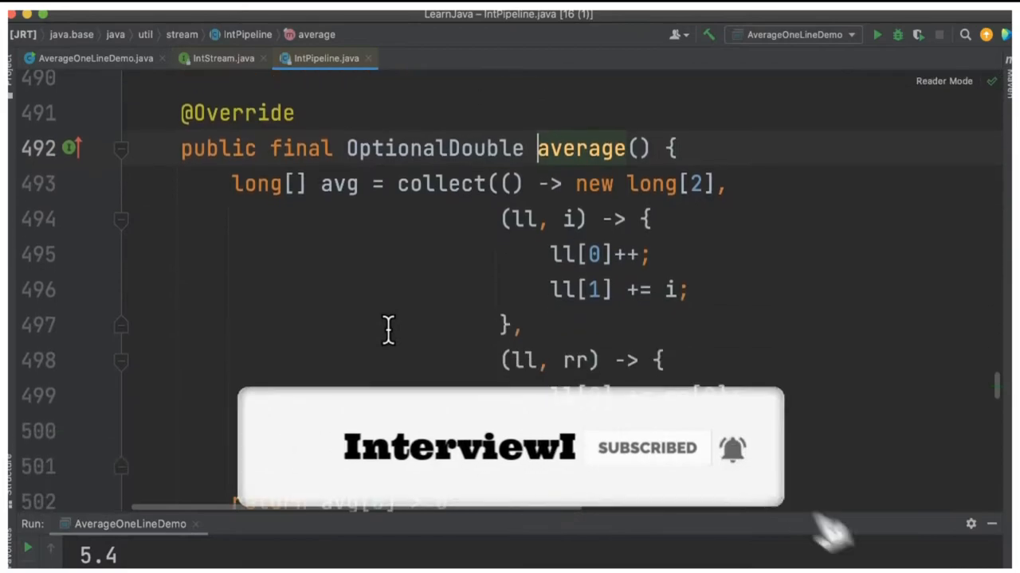
{"action": "left_click", "coordinate": [223, 57]}
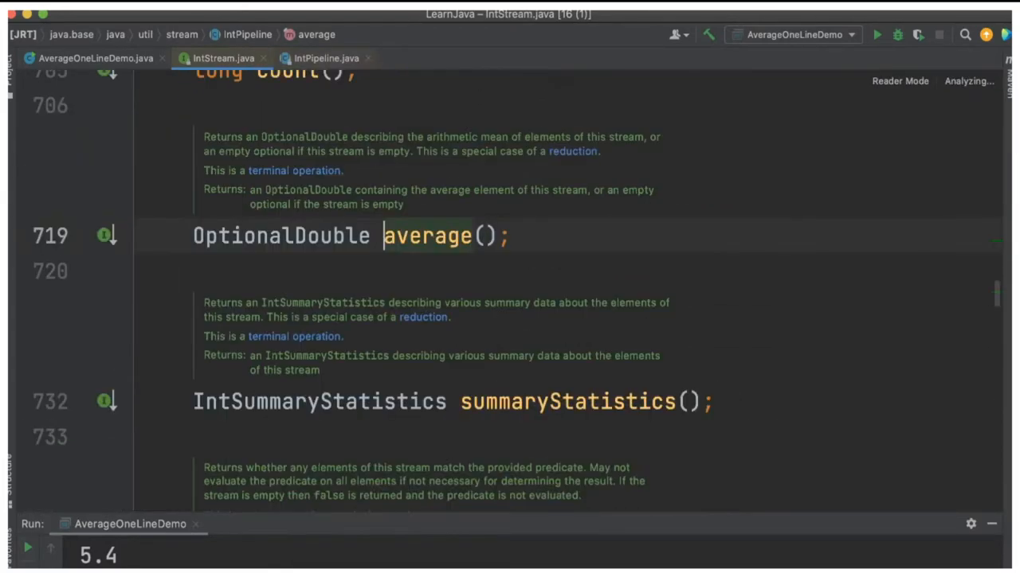
{"action": "left_click", "coordinate": [95, 57]}
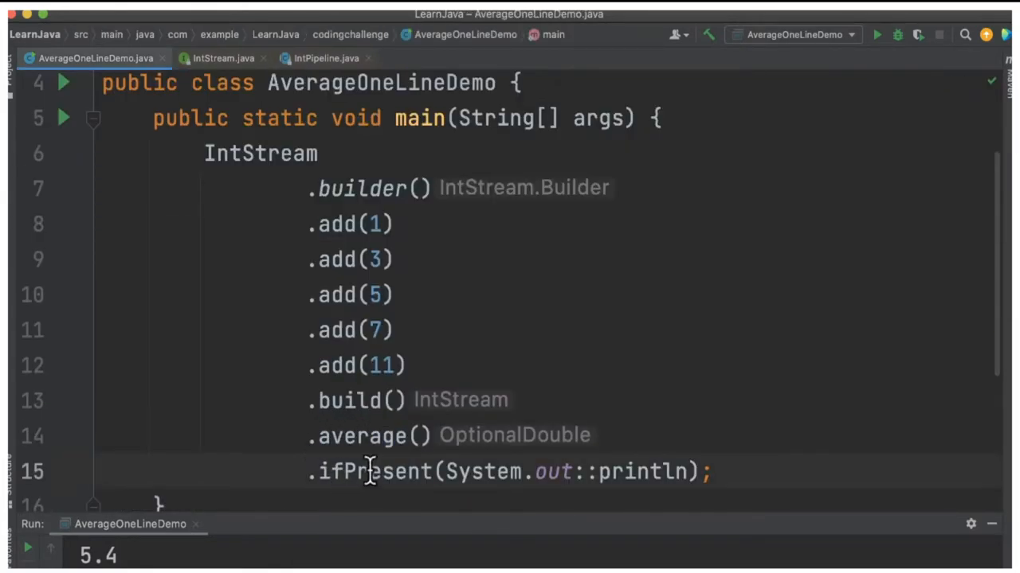
{"action": "left_click", "coordinate": [446, 470]}
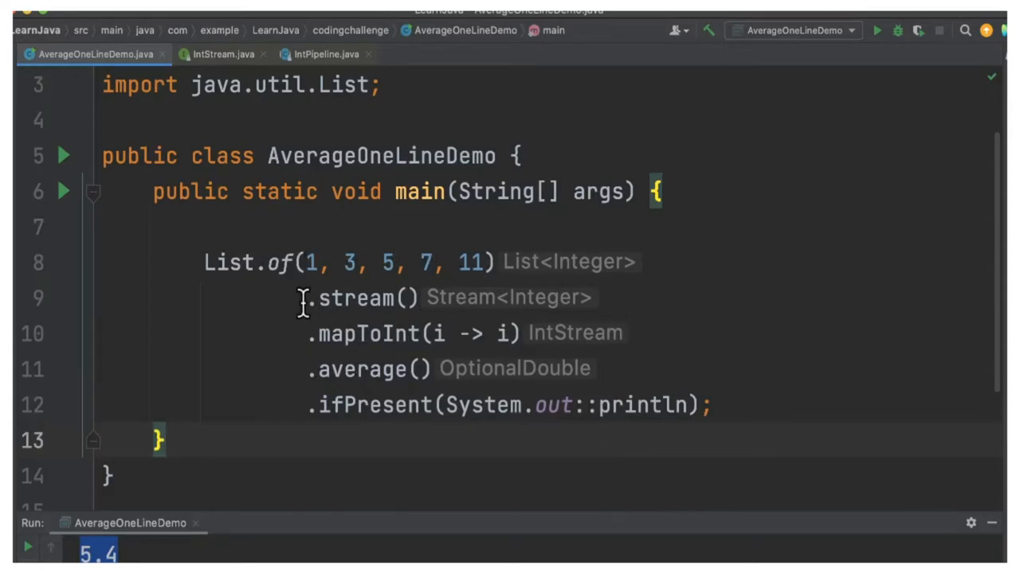
{"action": "mouse_move", "coordinate": [482, 303]}
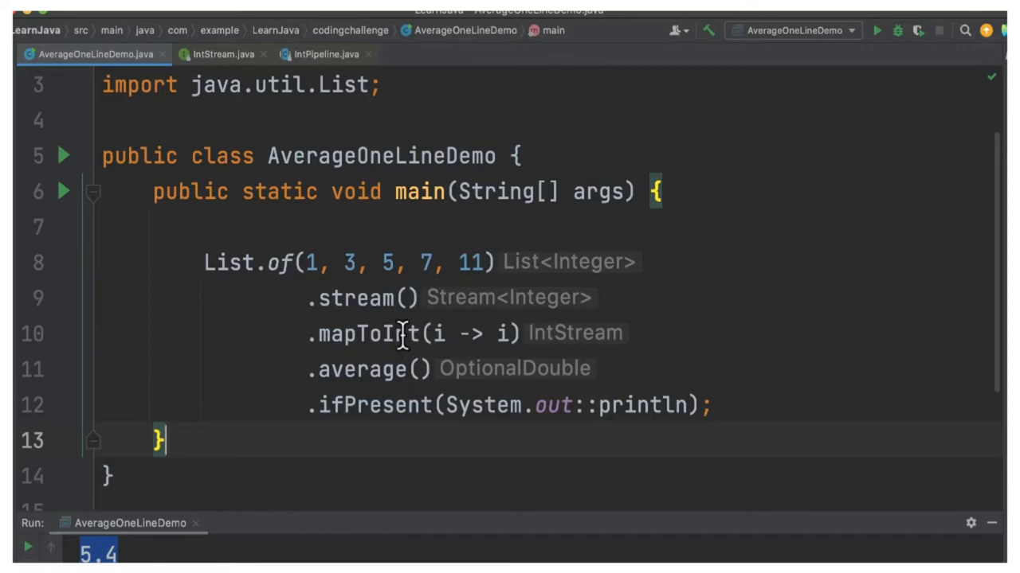
{"action": "mouse_move", "coordinate": [305, 369]}
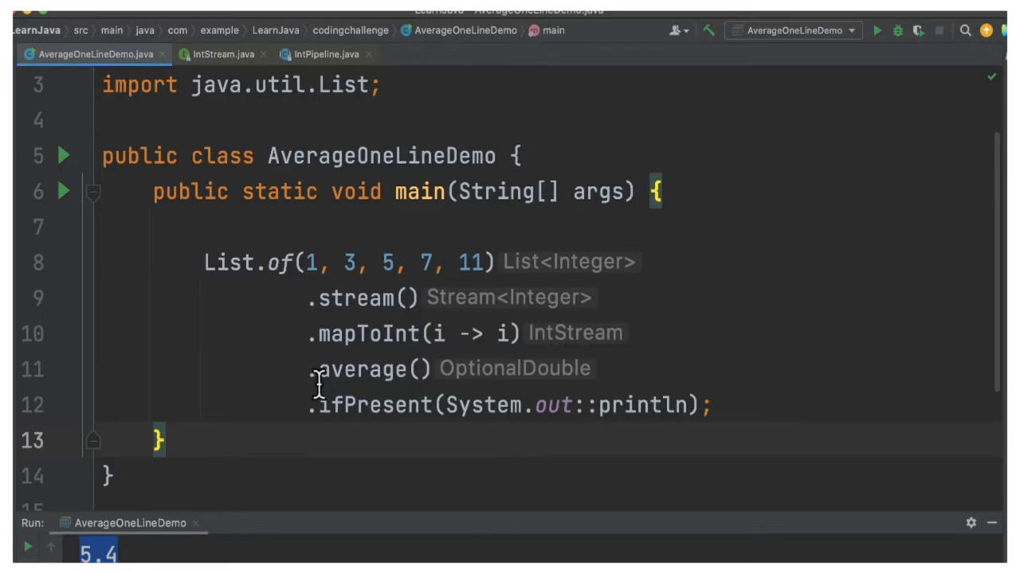
{"action": "mouse_move", "coordinate": [302, 426]}
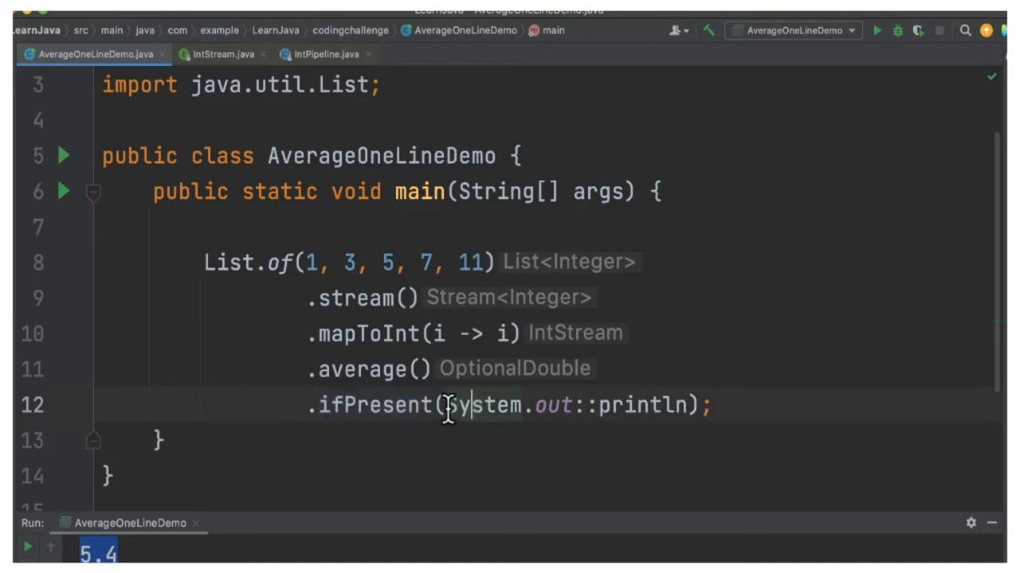
{"action": "left_click", "coordinate": [714, 405]}
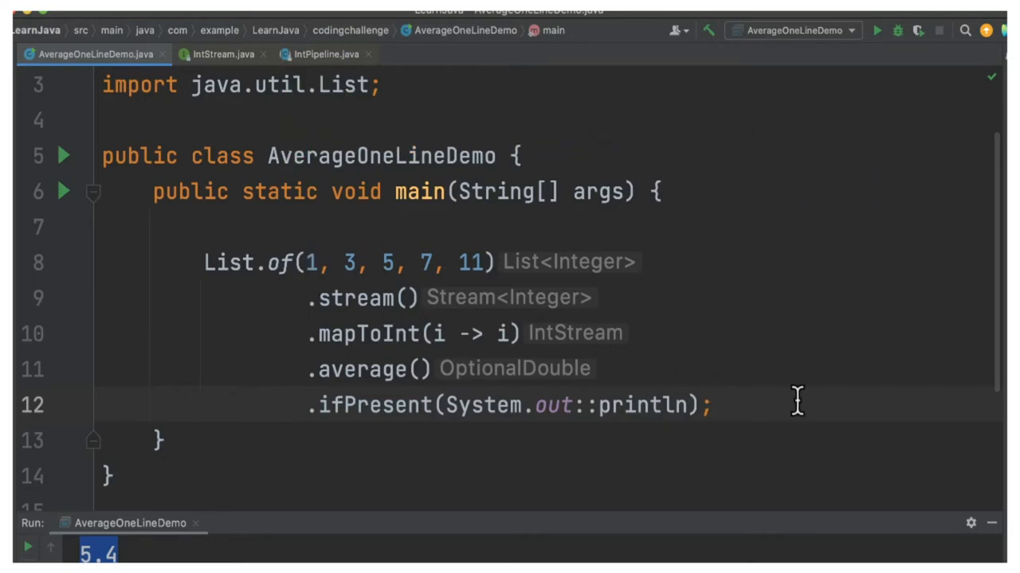
{"action": "left_click", "coordinate": [709, 404]}
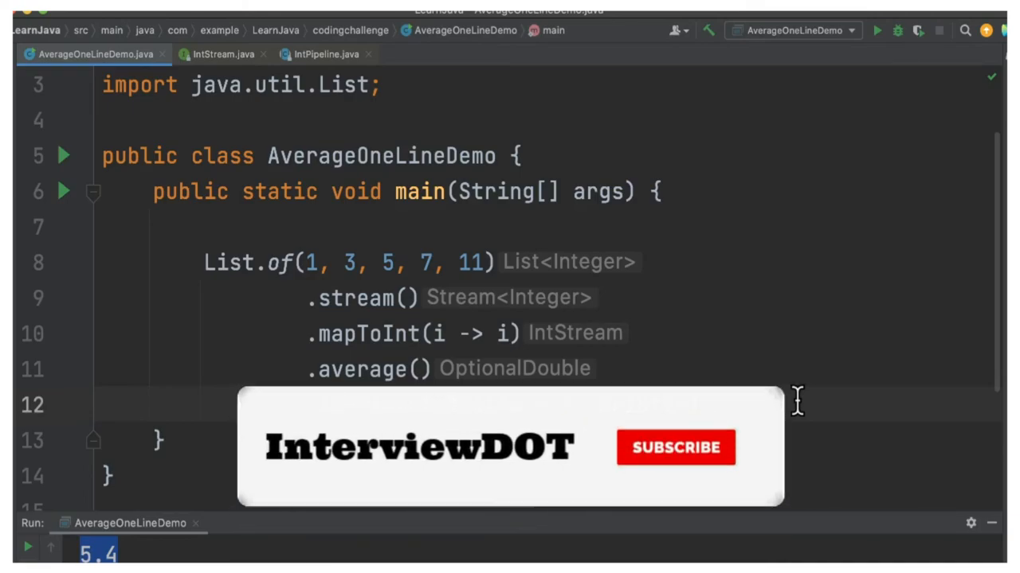
{"action": "left_click", "coordinate": [675, 447]}
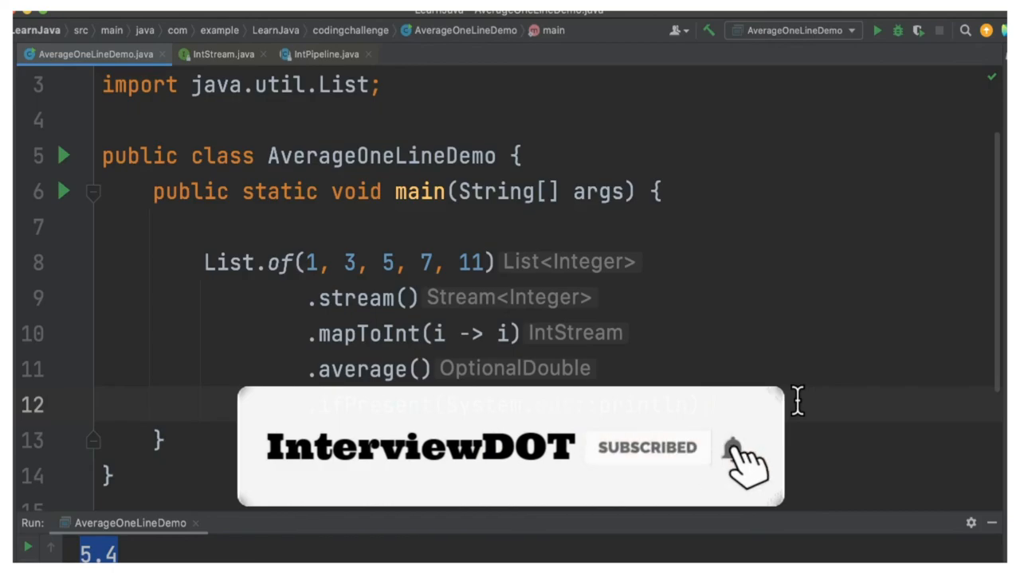